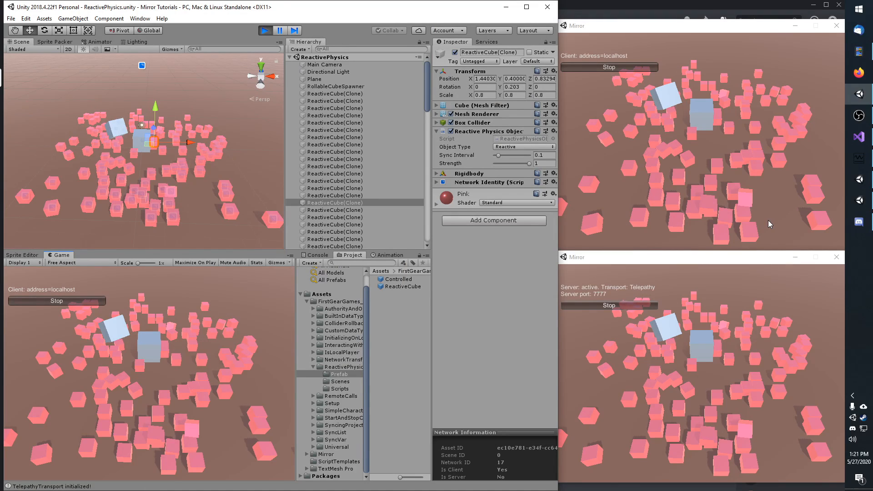
mouse_move(696, 173)
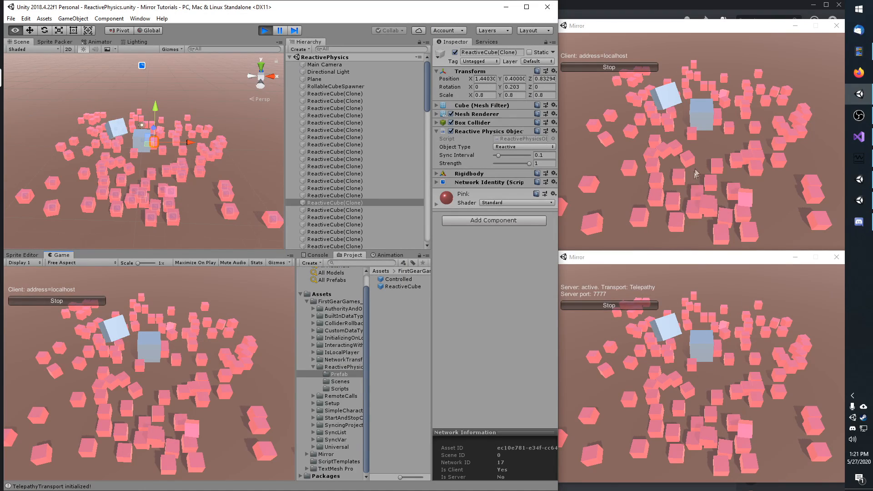
mouse_move(273, 334)
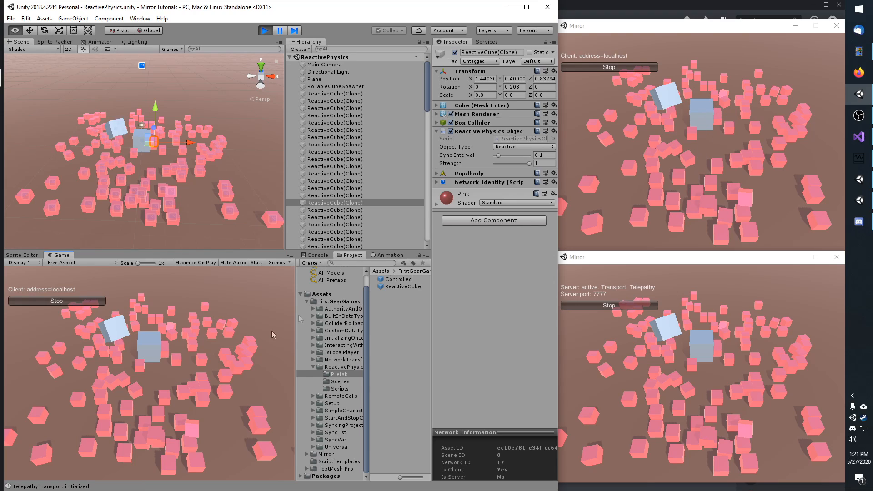
mouse_move(181, 361)
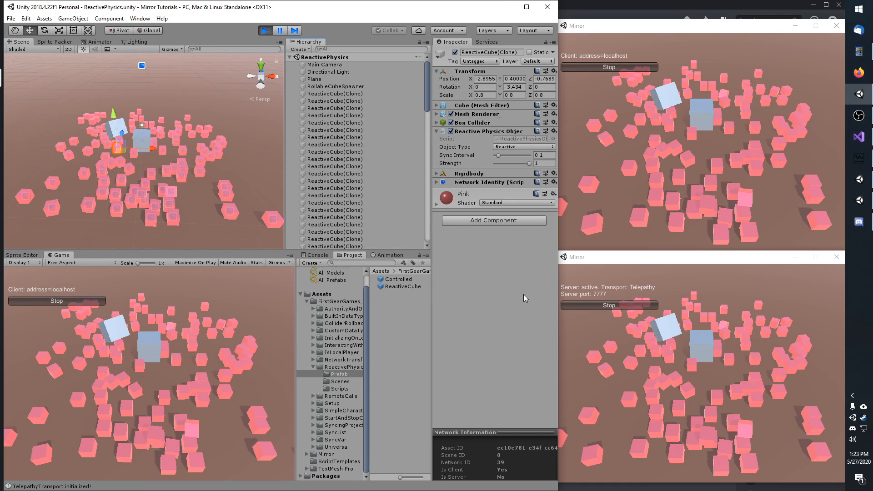
Step: Inspect several reactive cubes and keep their physics object type set to Reactive
left_click(334, 74)
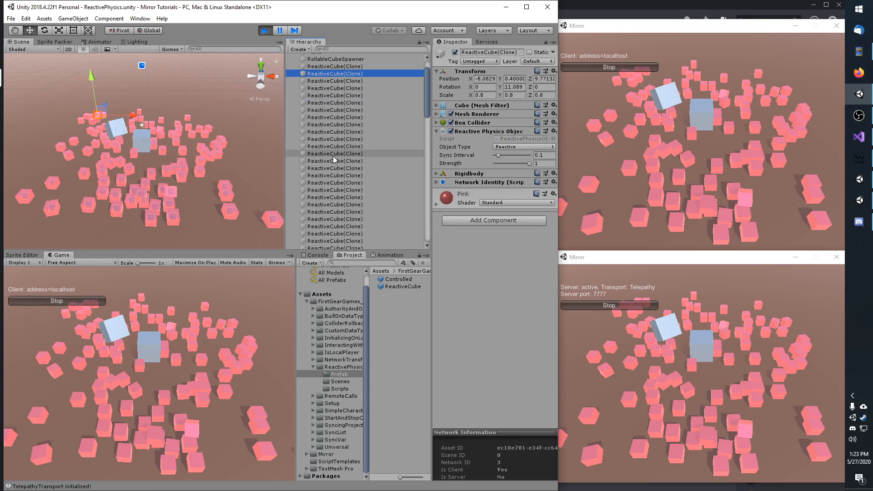
left_click(334, 177)
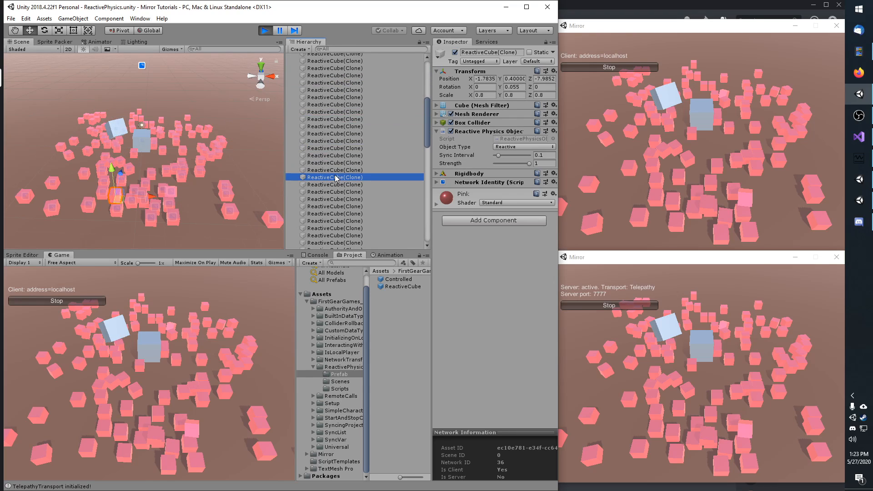
left_click(333, 126)
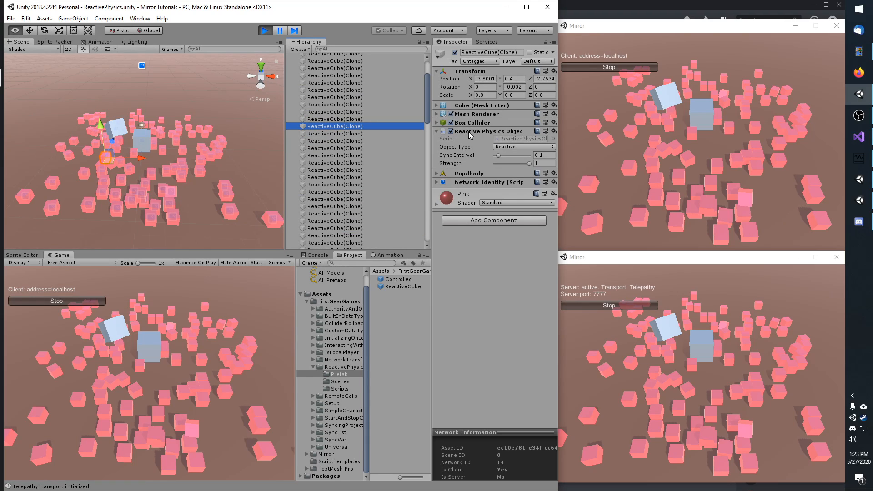
mouse_move(509, 135)
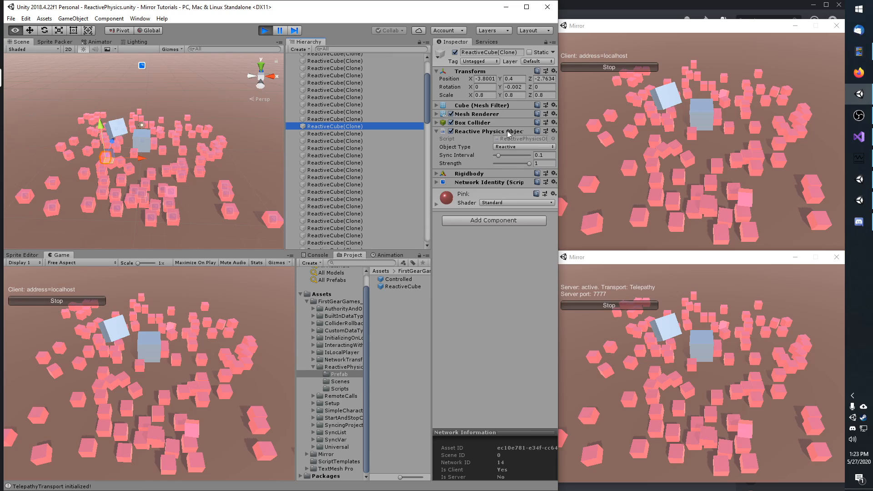
left_click(522, 146)
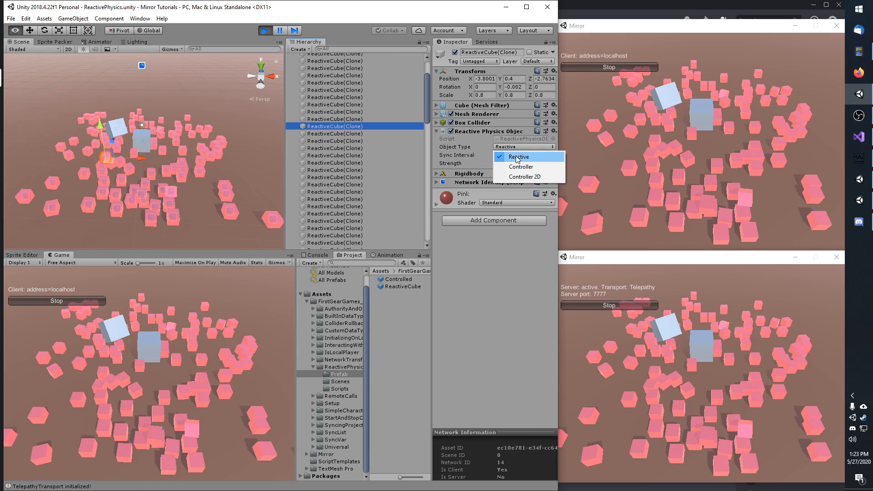
left_click(518, 157)
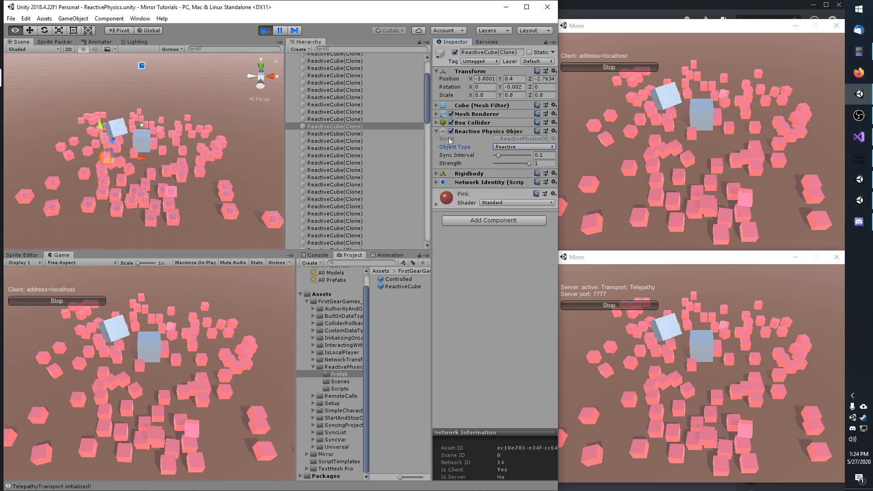
Step: In clumsy, keep the 50 ms outbound lag delay and dismiss the window
left_click(522, 147)
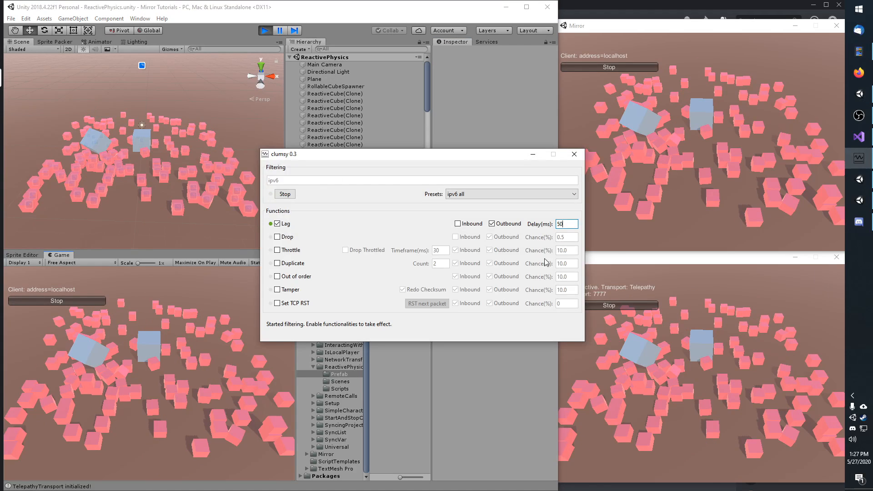
mouse_move(366, 203)
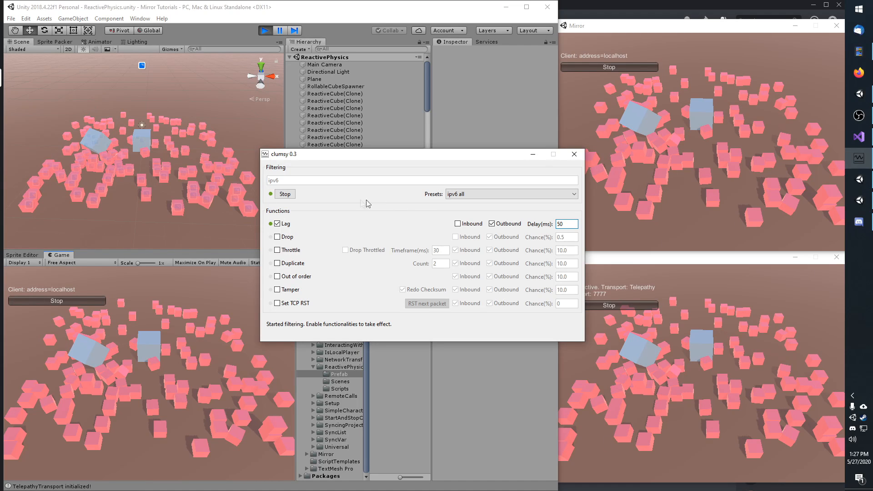
triple_click(567, 224)
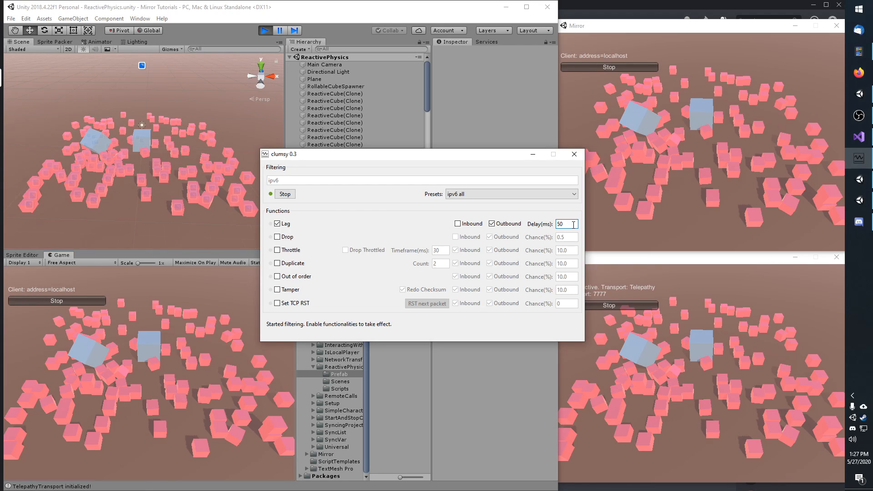
left_click(574, 155)
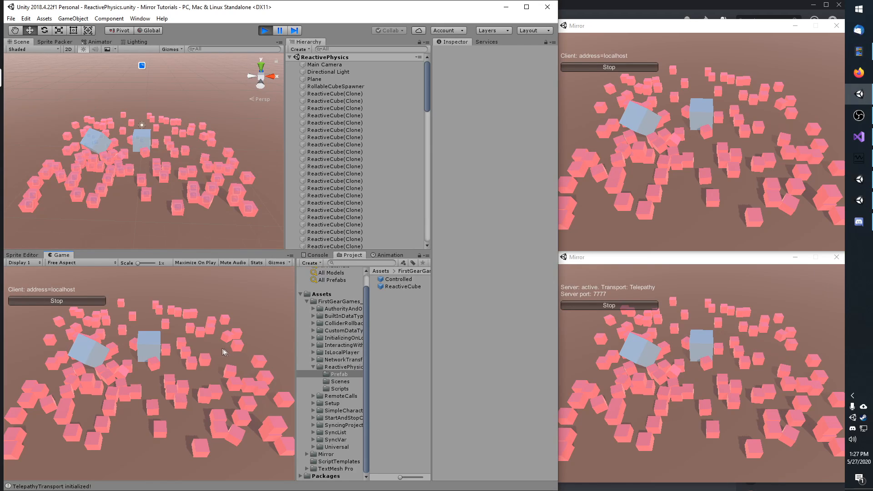
mouse_move(217, 351)
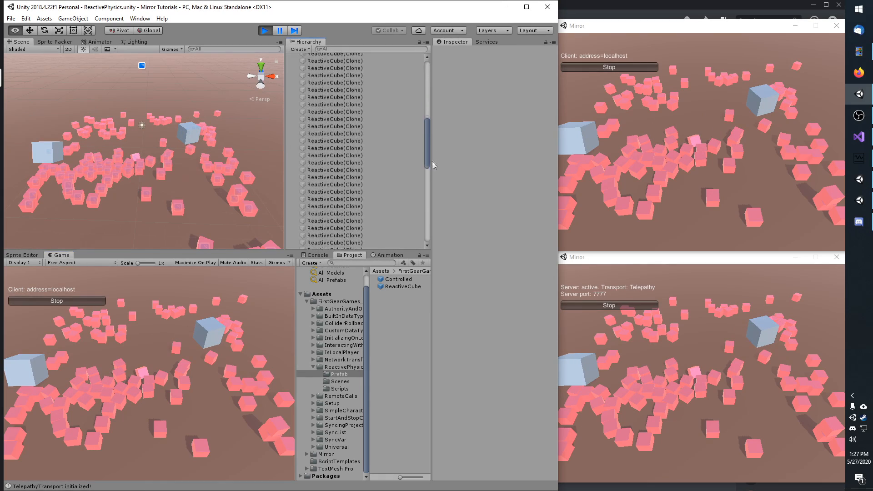
Step: Drive the player cube into the pink reactive cubes in the Game view
left_click(331, 239)
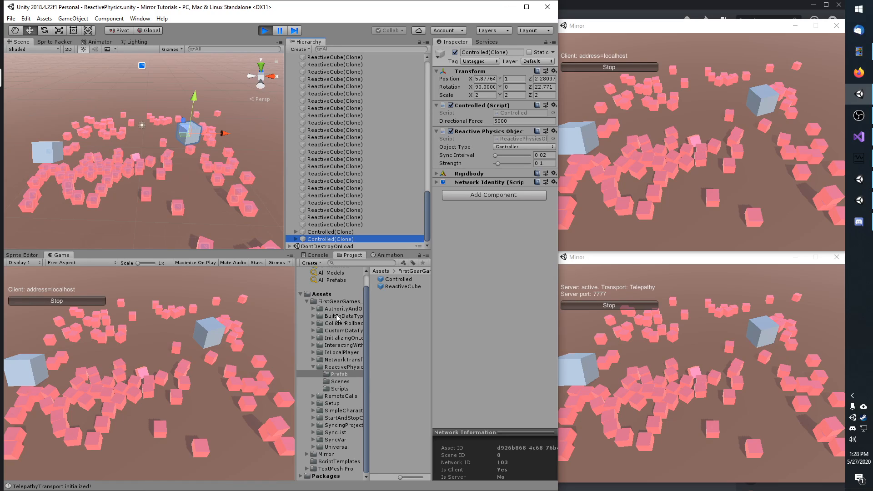
mouse_move(418, 340)
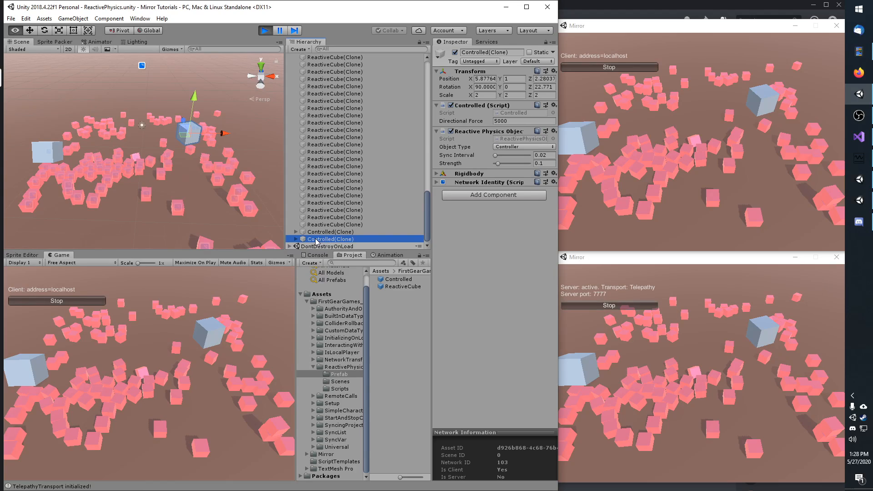
mouse_move(234, 335)
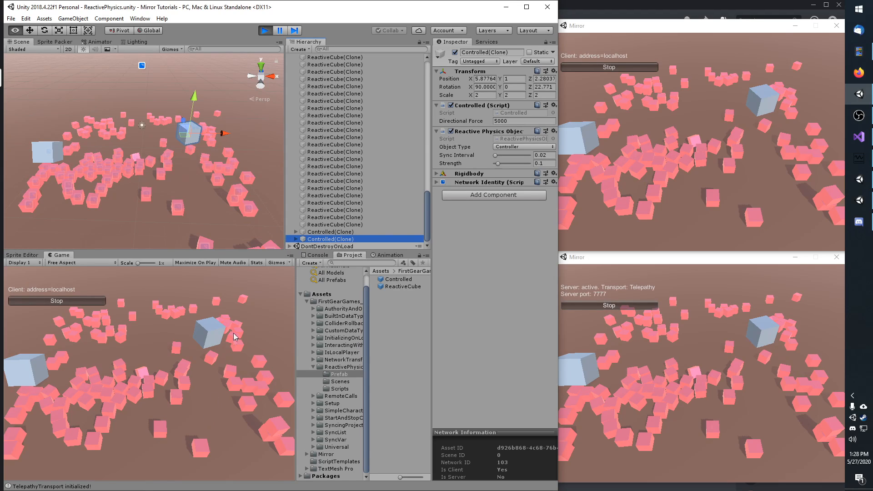
mouse_move(465, 139)
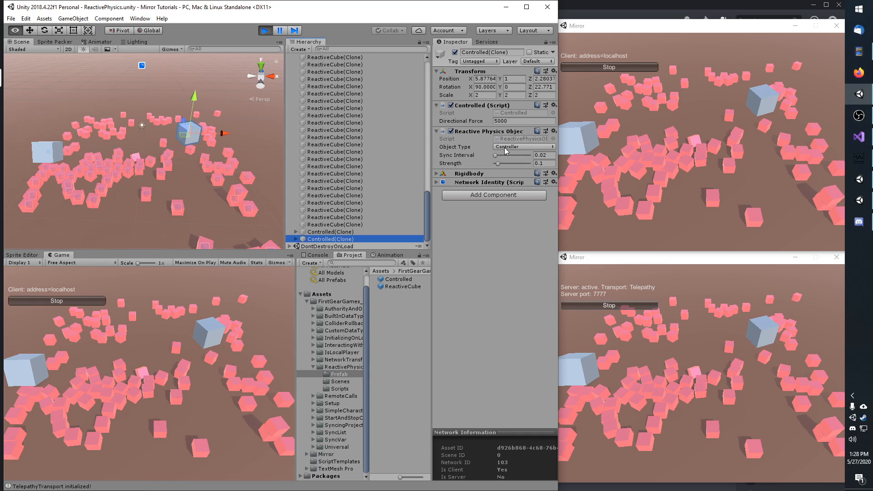
left_click(522, 146)
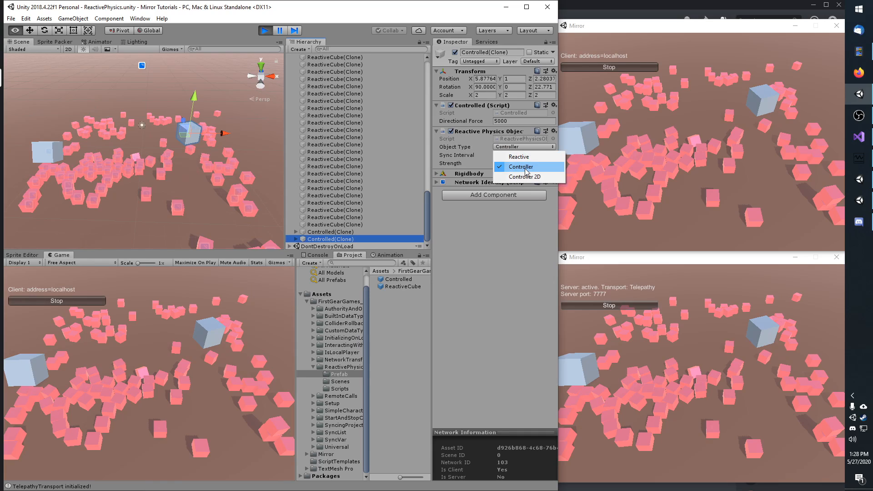
mouse_move(548, 170)
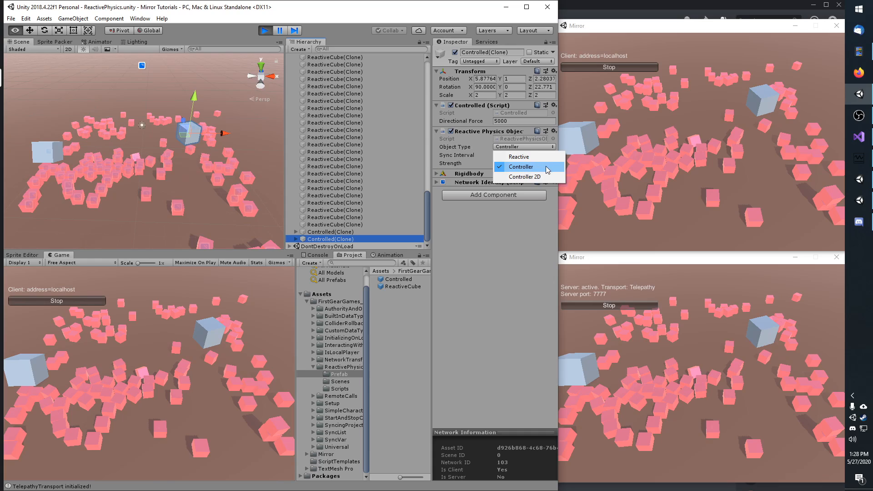
mouse_move(538, 177)
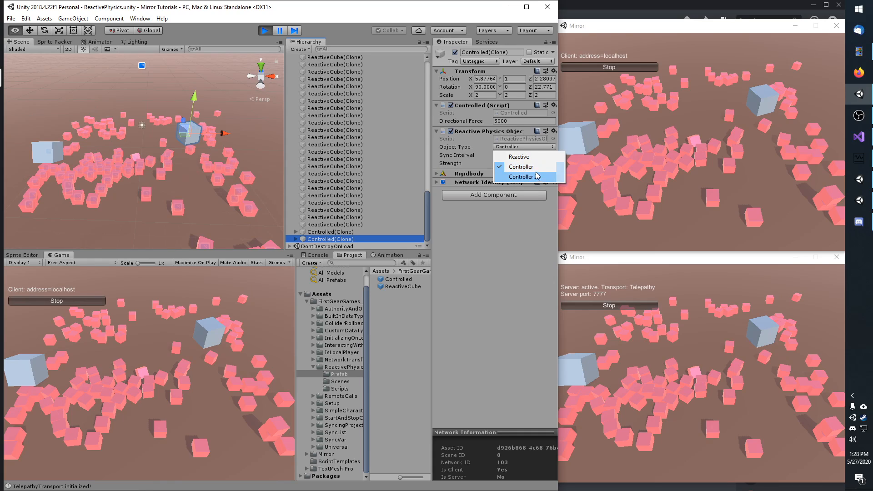
left_click(520, 167)
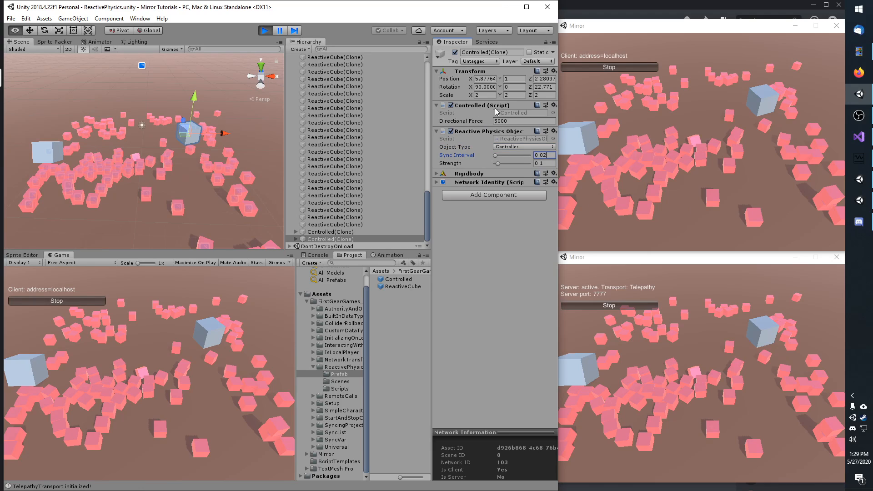
mouse_move(527, 115)
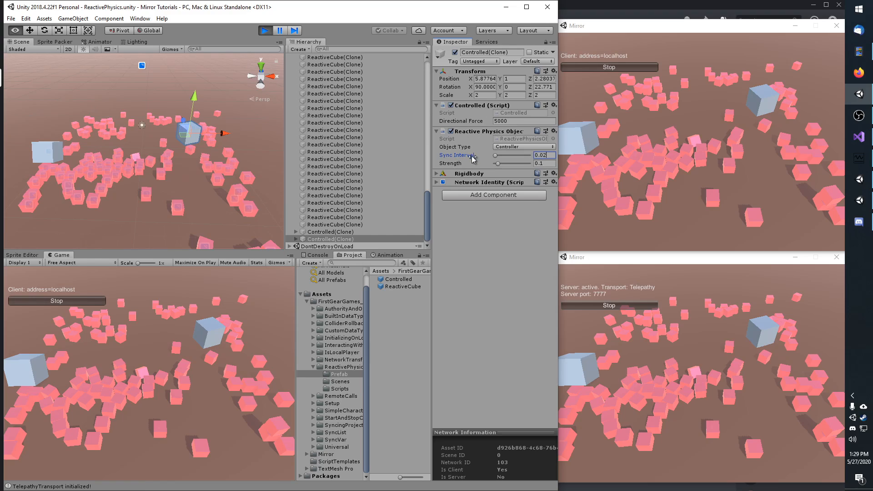
mouse_move(479, 165)
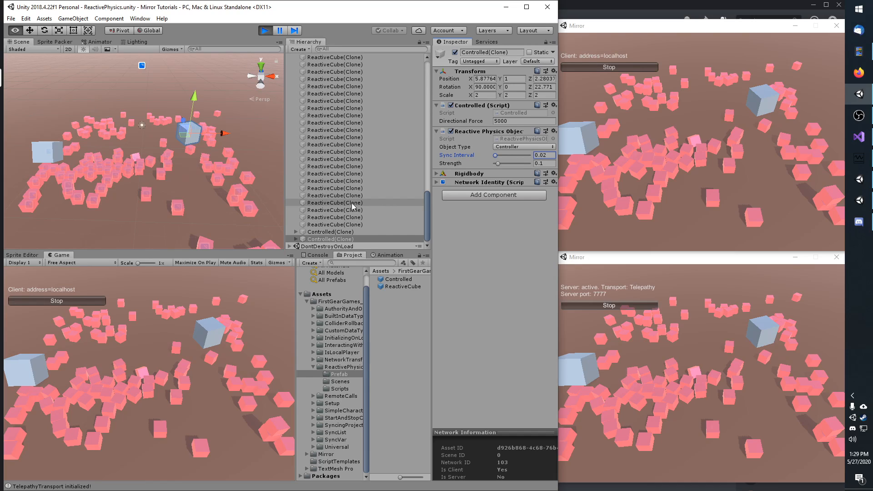
left_click(335, 203)
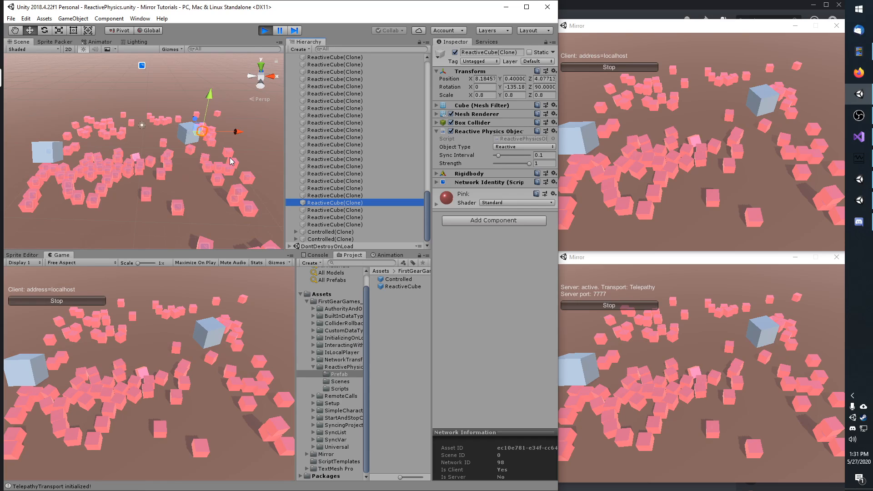
left_click(331, 240)
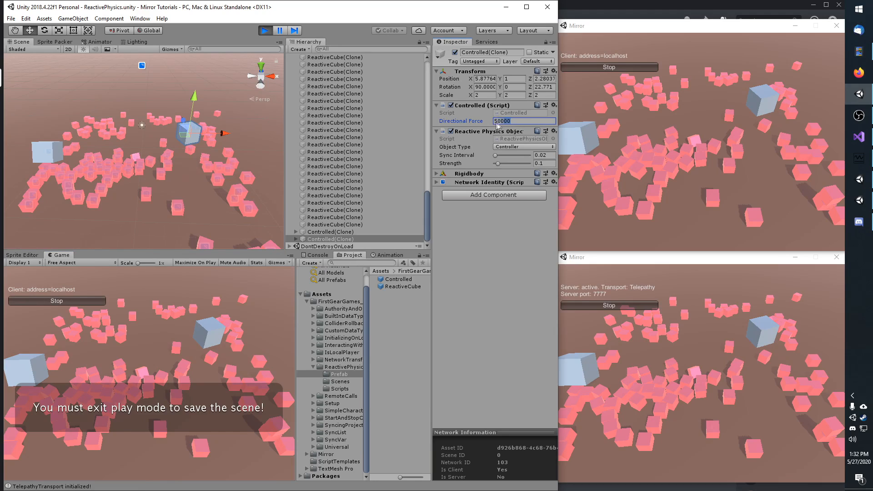
Step: Return focus to the running game to test the 50000 directional force push
left_click(512, 121)
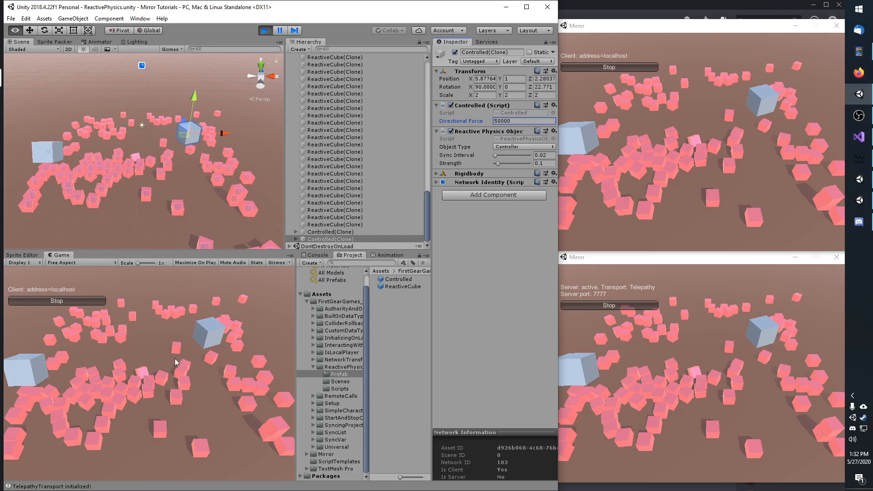
mouse_move(150, 358)
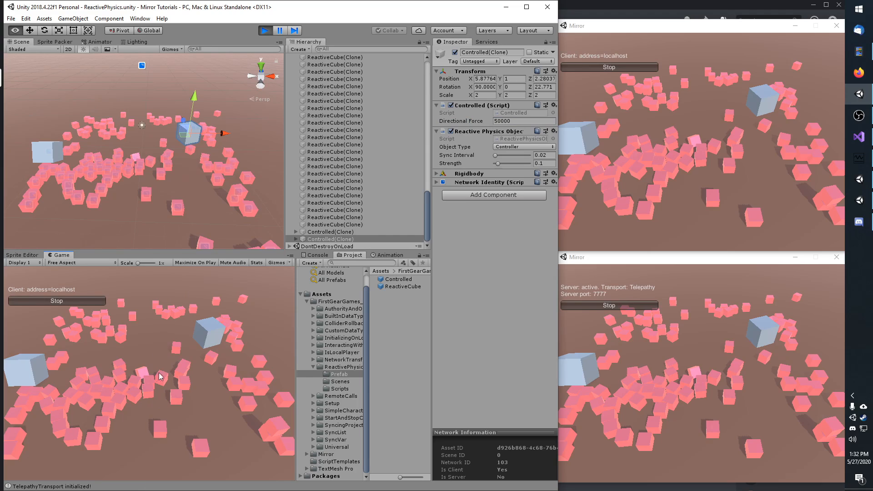
mouse_move(259, 375)
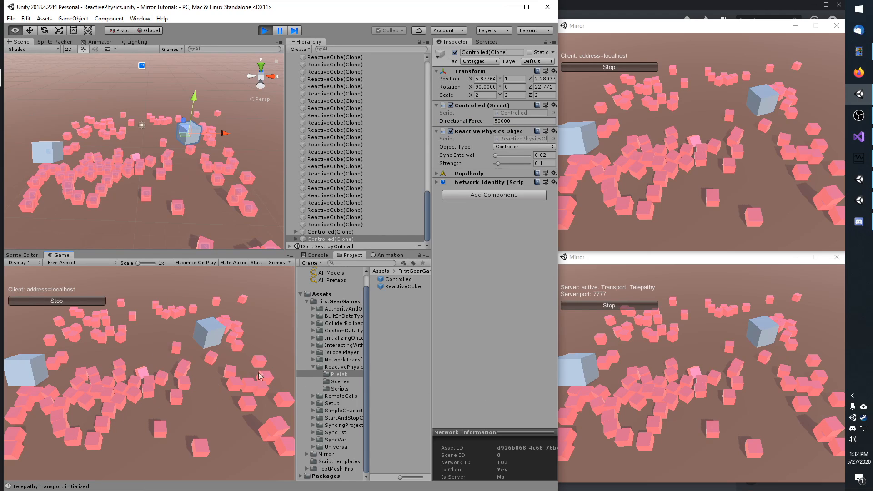
mouse_move(207, 333)
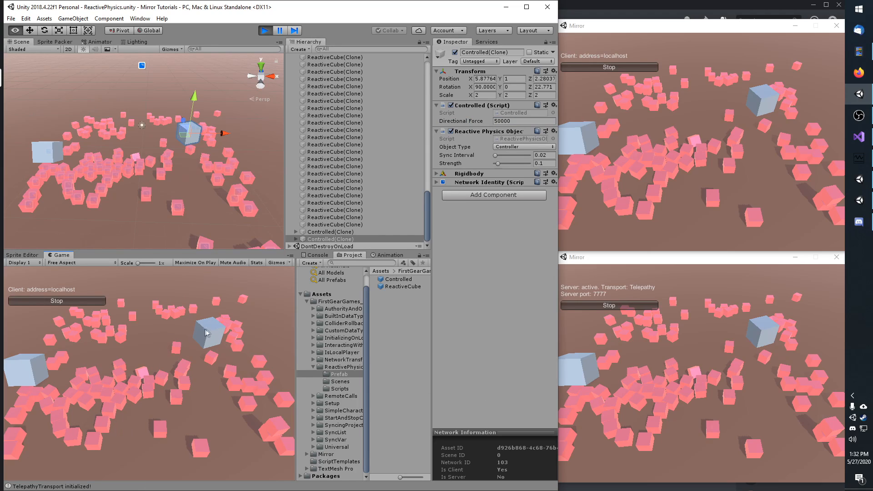
mouse_move(224, 321)
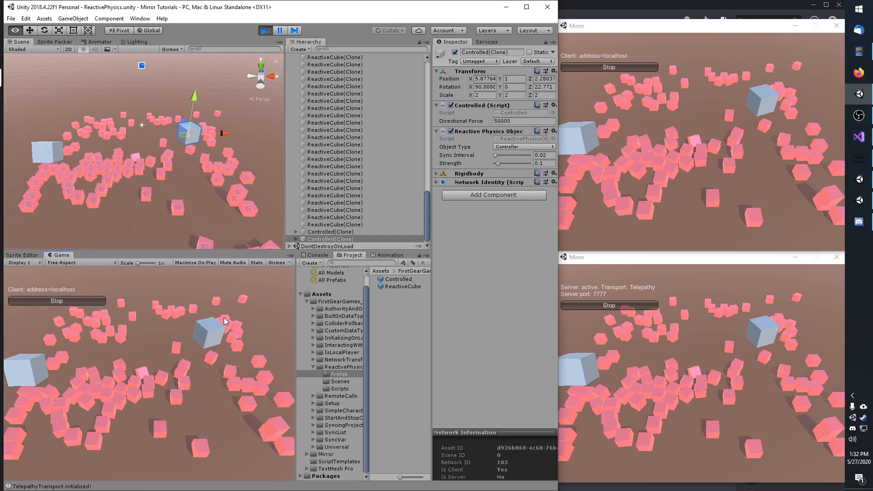